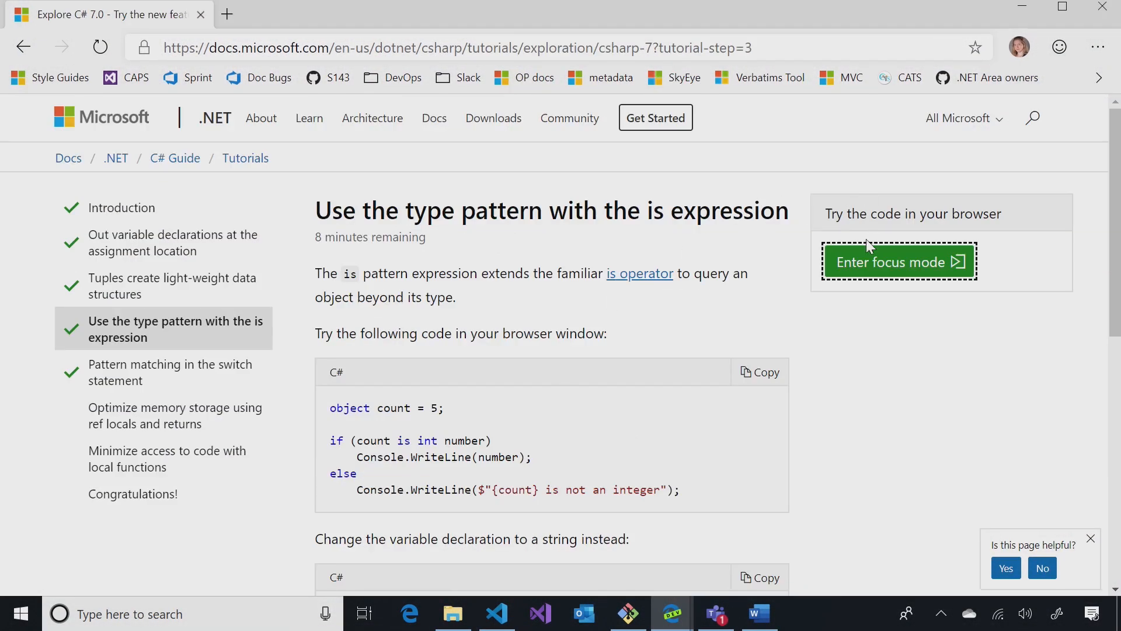
Enter focus mode and load the is-expression sample into the .NET Editor, highlighting the pattern variable
left_click(900, 262)
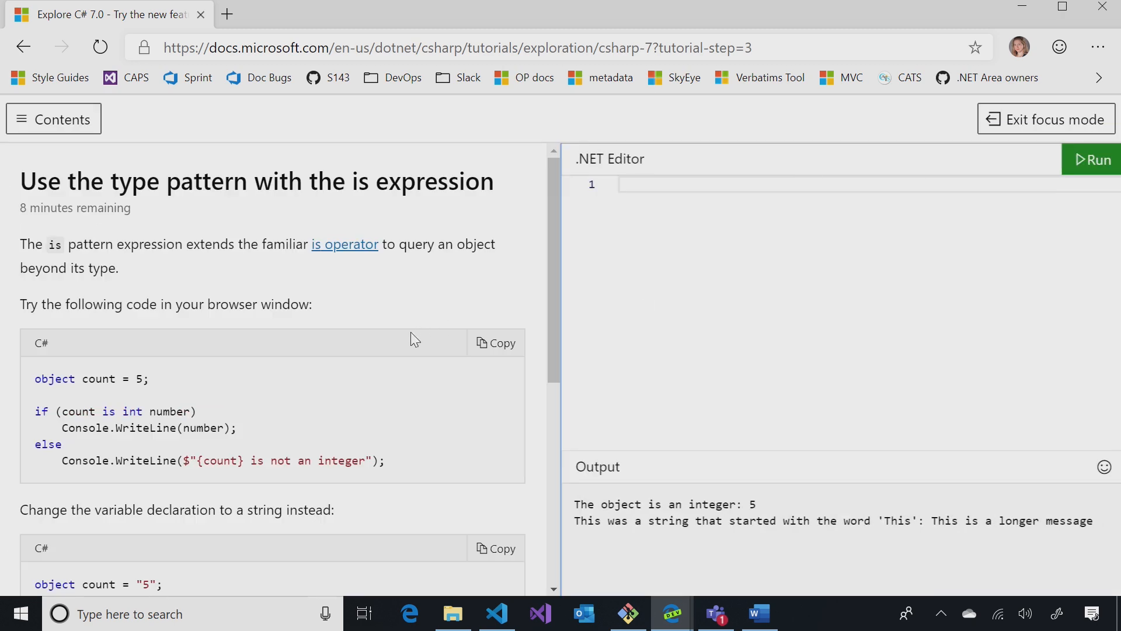
left_click(784, 255)
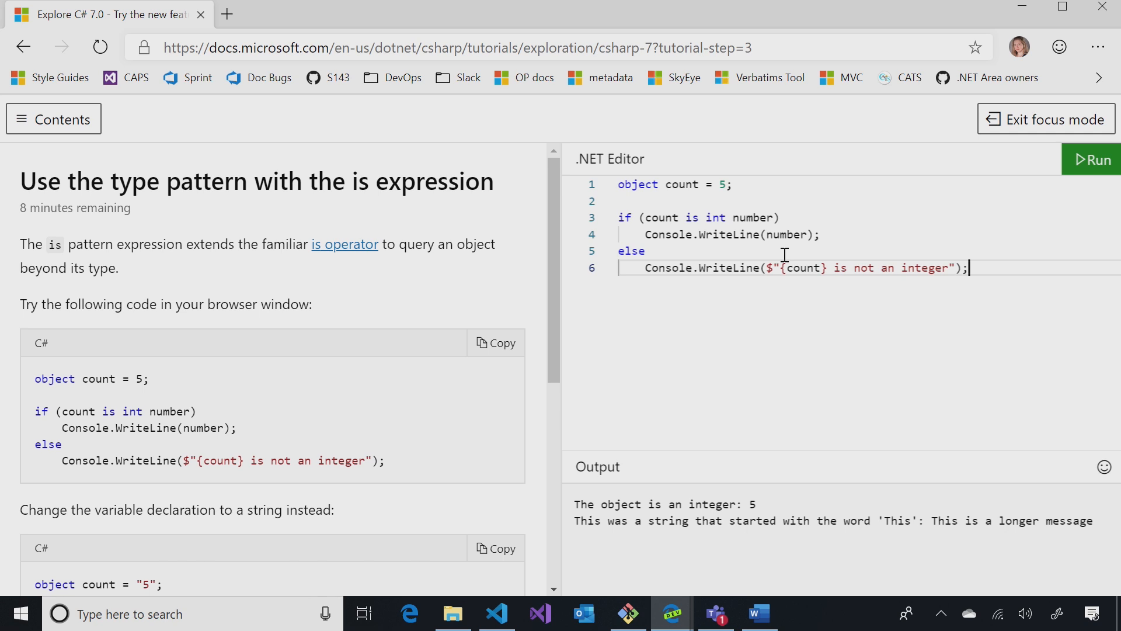
mouse_move(908, 267)
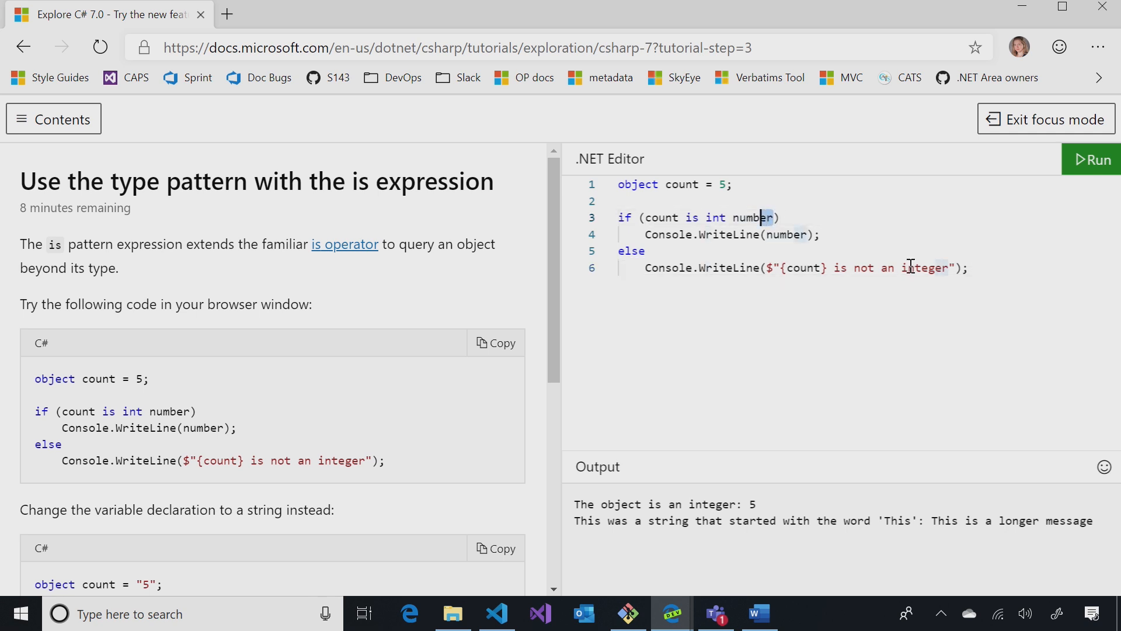
double_click(754, 218)
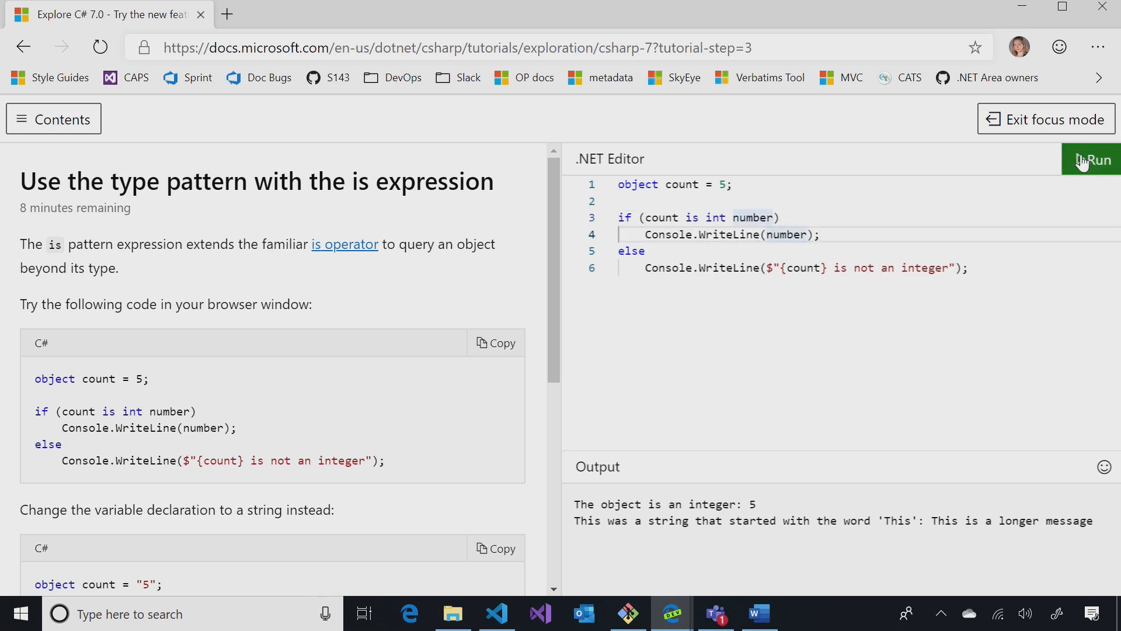
Run the sample printing 5, then rerun with count as the string "5" giving "5 is not an integer"
left_click(1098, 159)
type("\"")
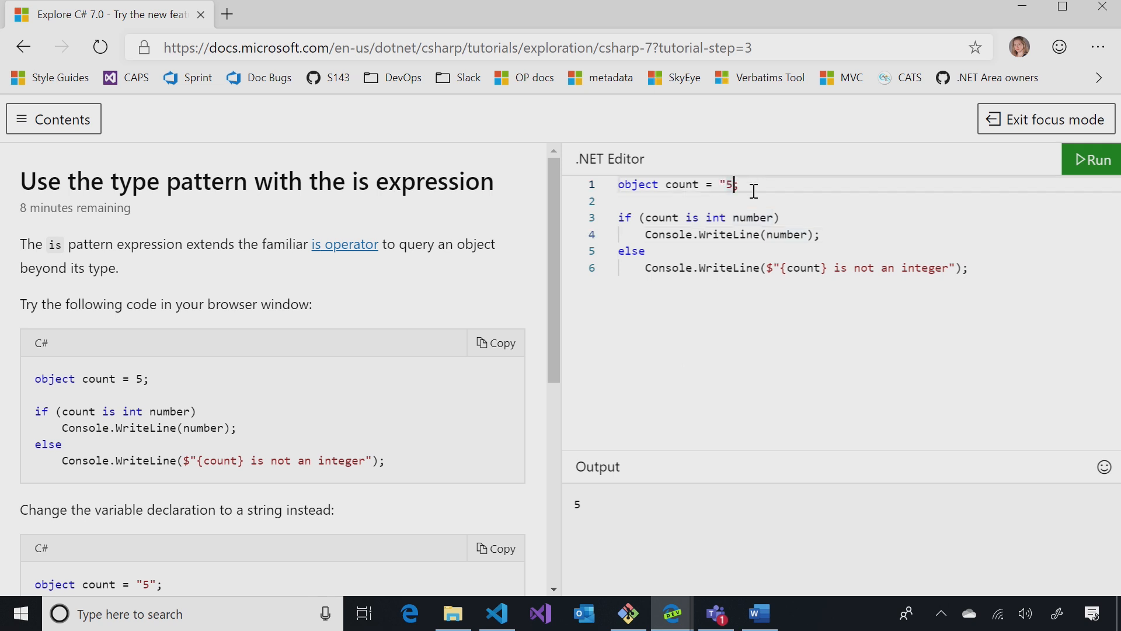
left_click(1096, 159)
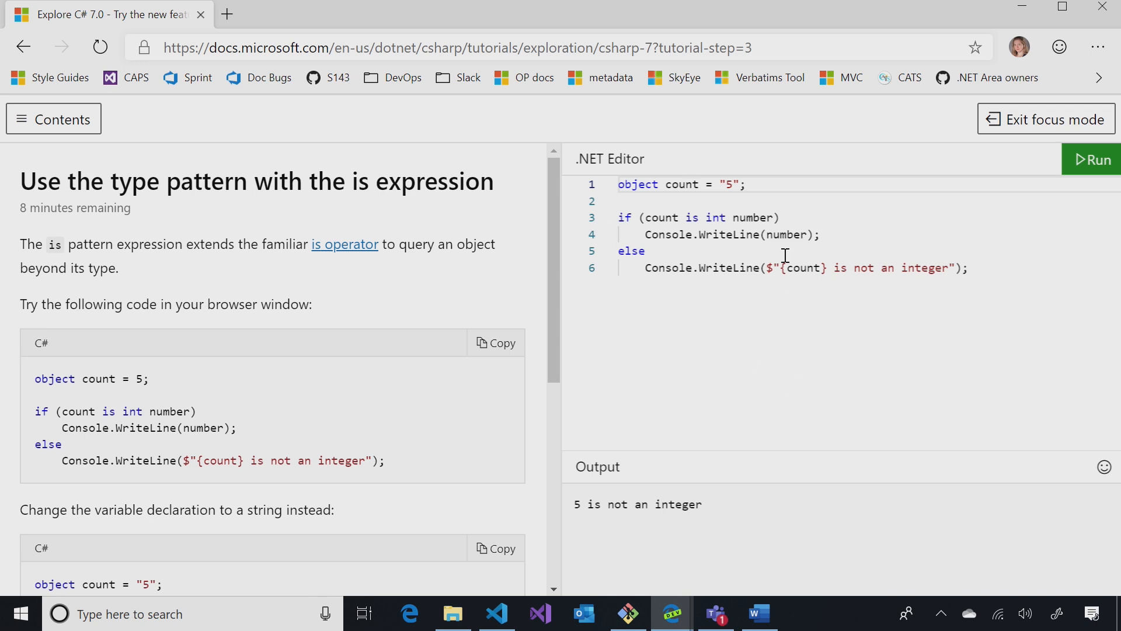
mouse_move(821, 393)
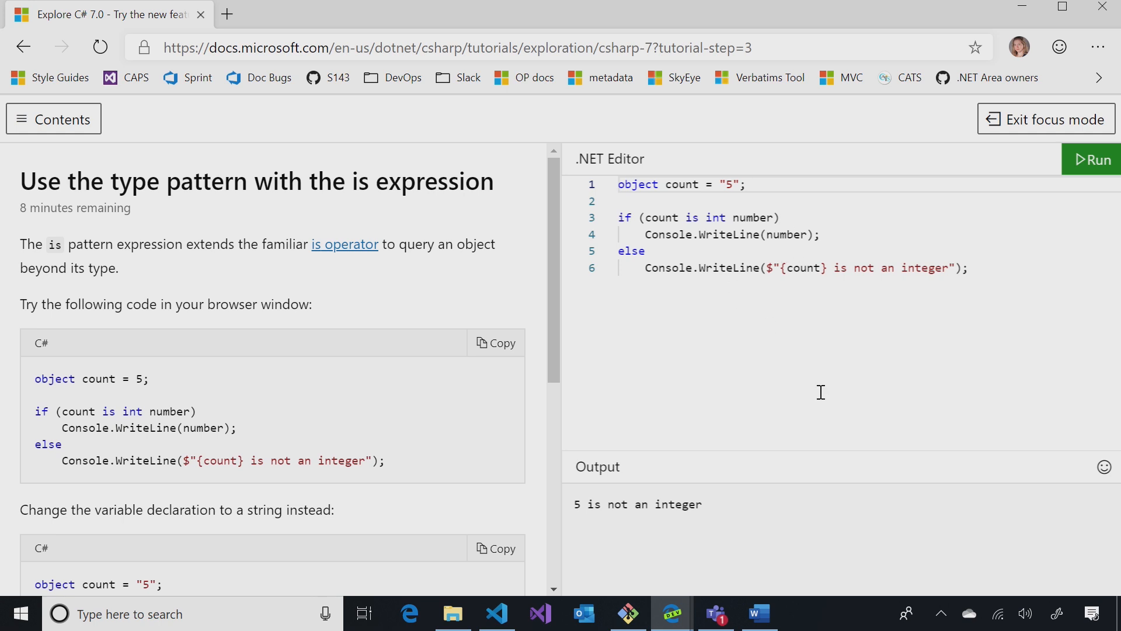
mouse_move(540, 479)
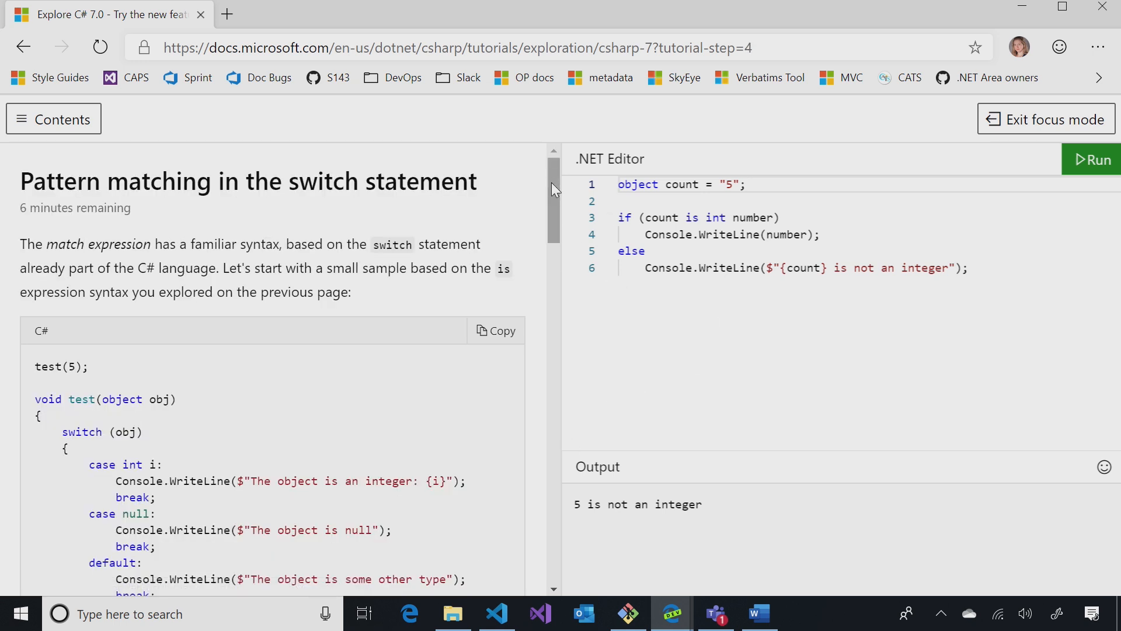
Scroll the switch-statement lesson down to the extra type cases with the test(5) sample loaded
scroll("down", 3)
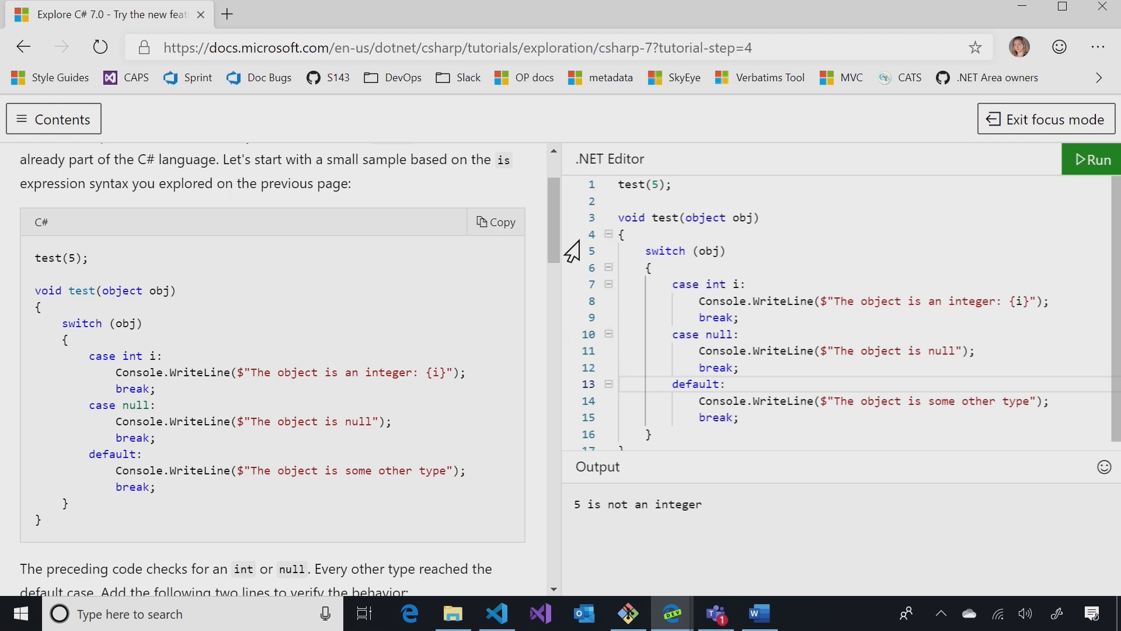
scroll("down", 3)
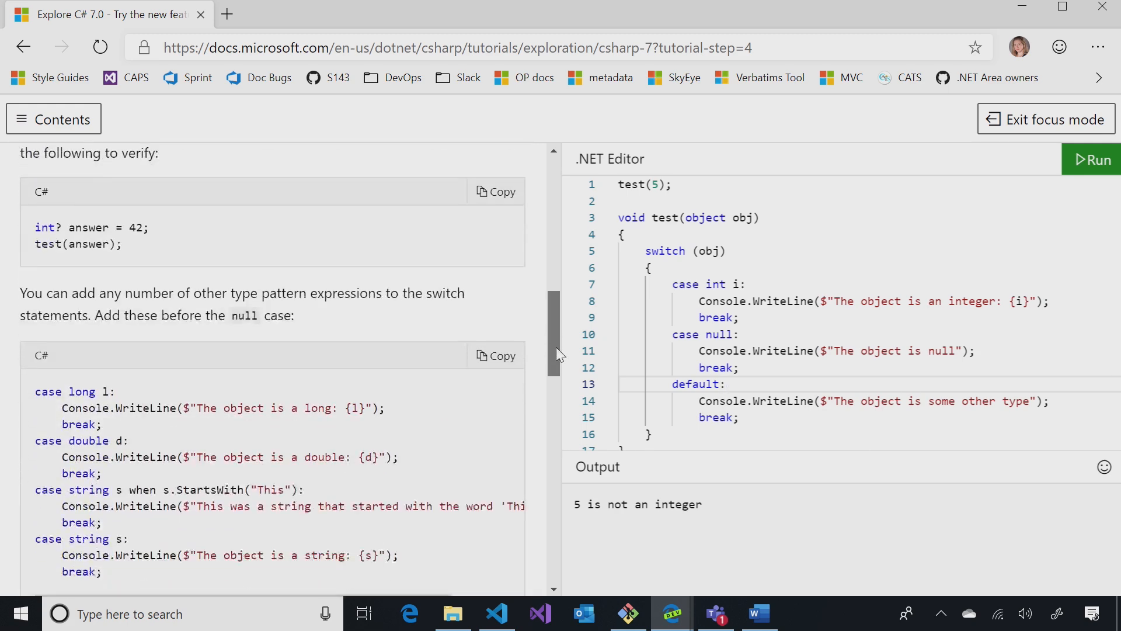
scroll("down", 3)
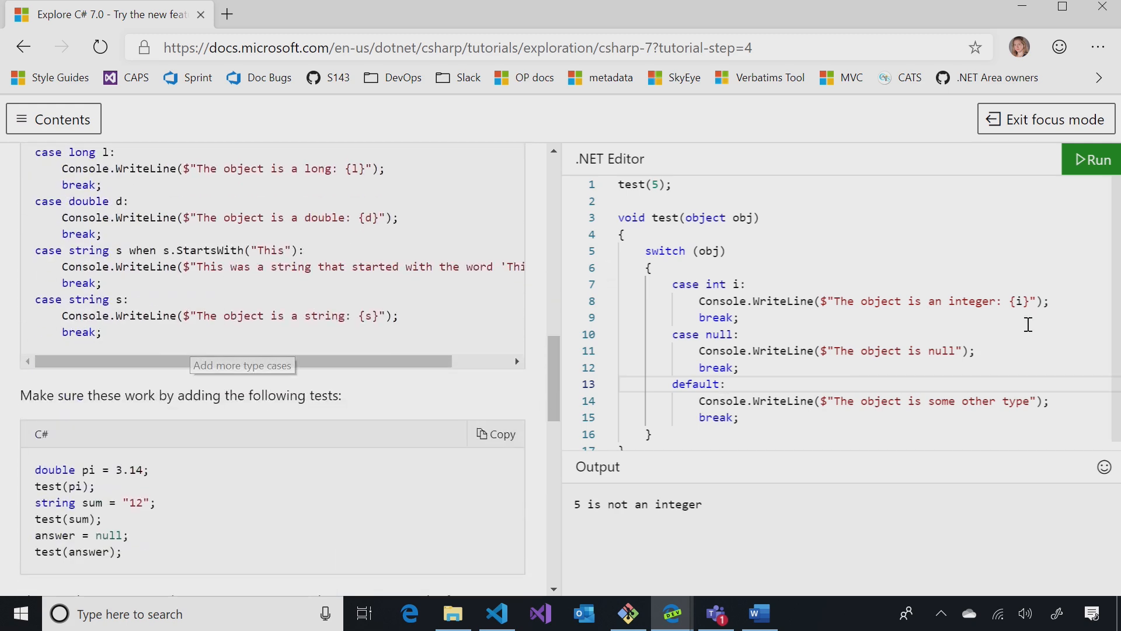
Add the branch case string s when s.StartsWith("This") to the switch
left_click(724, 383)
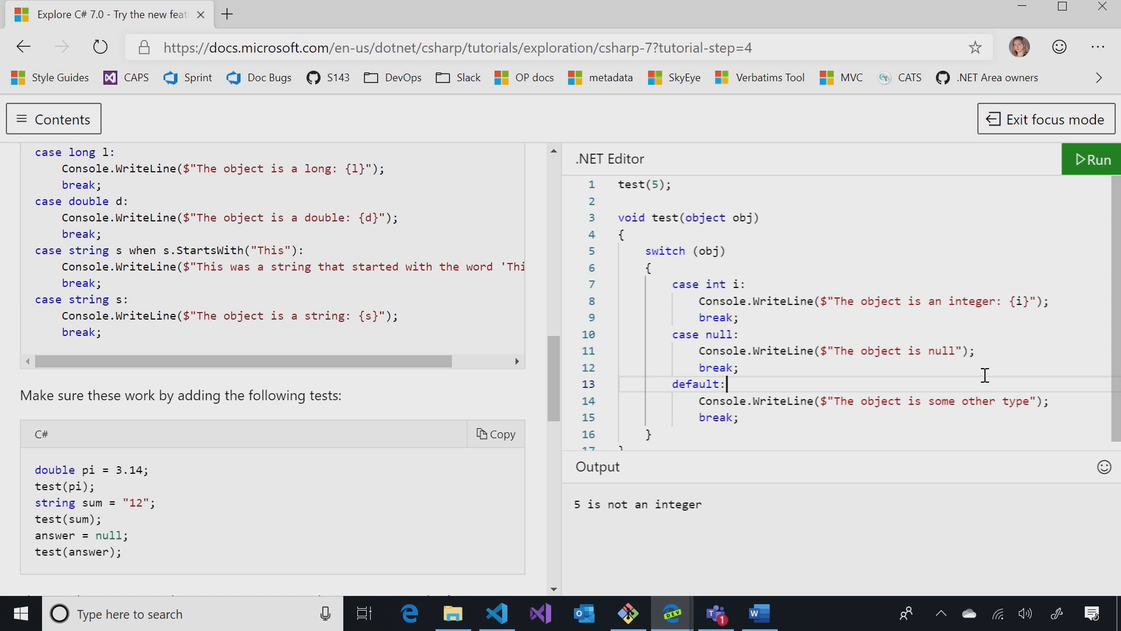
mouse_move(818, 322)
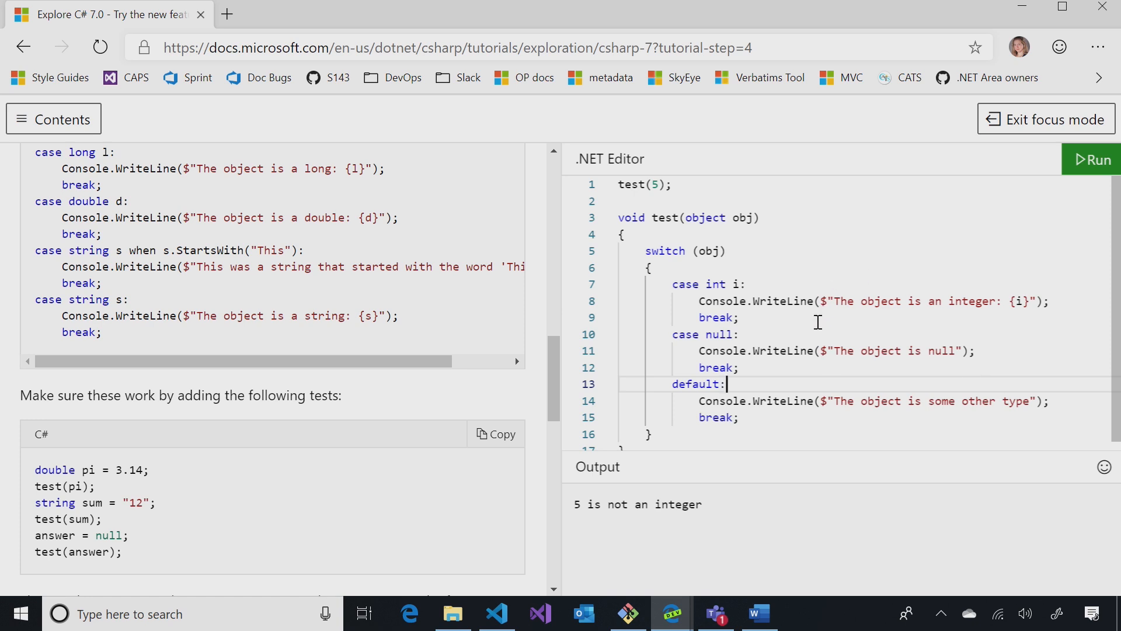
type("case string")
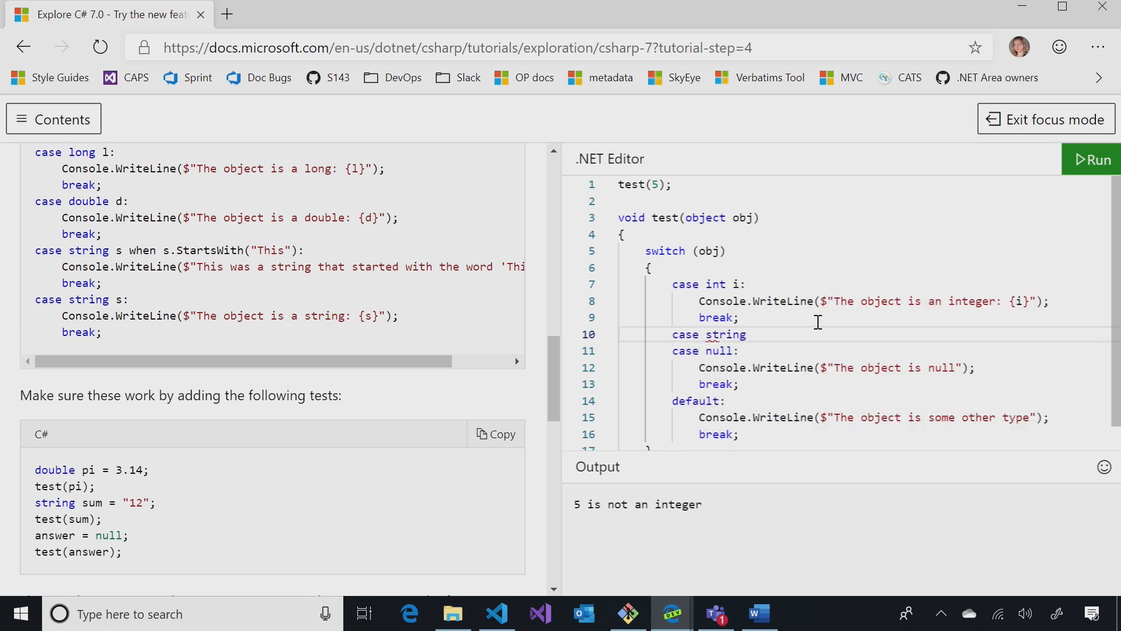
type("s when s.")
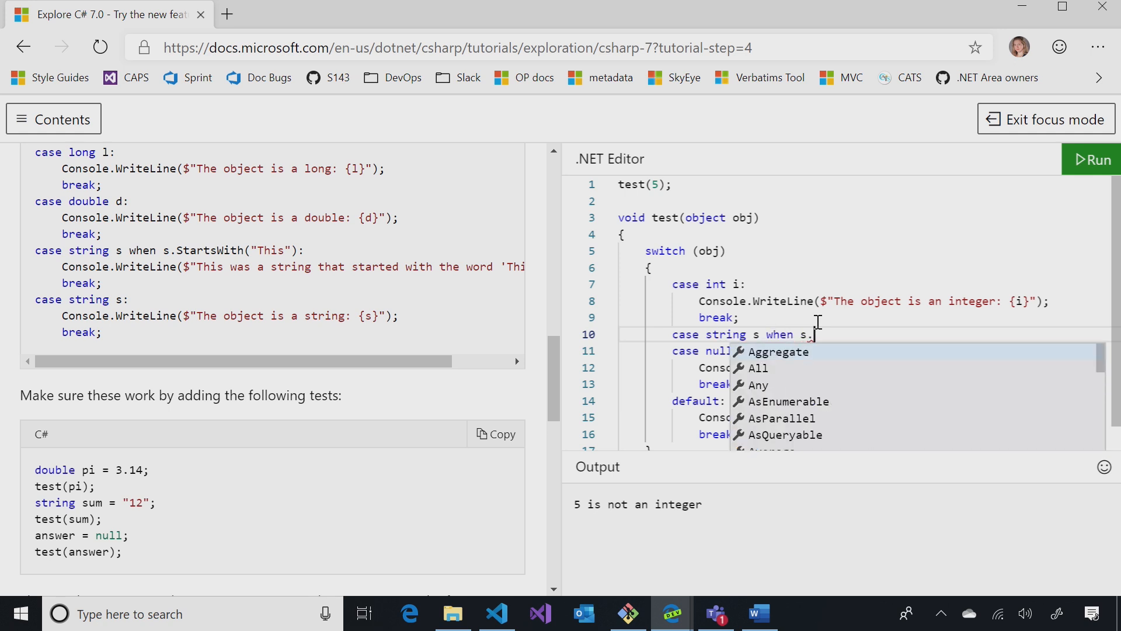
type("StartsWith")
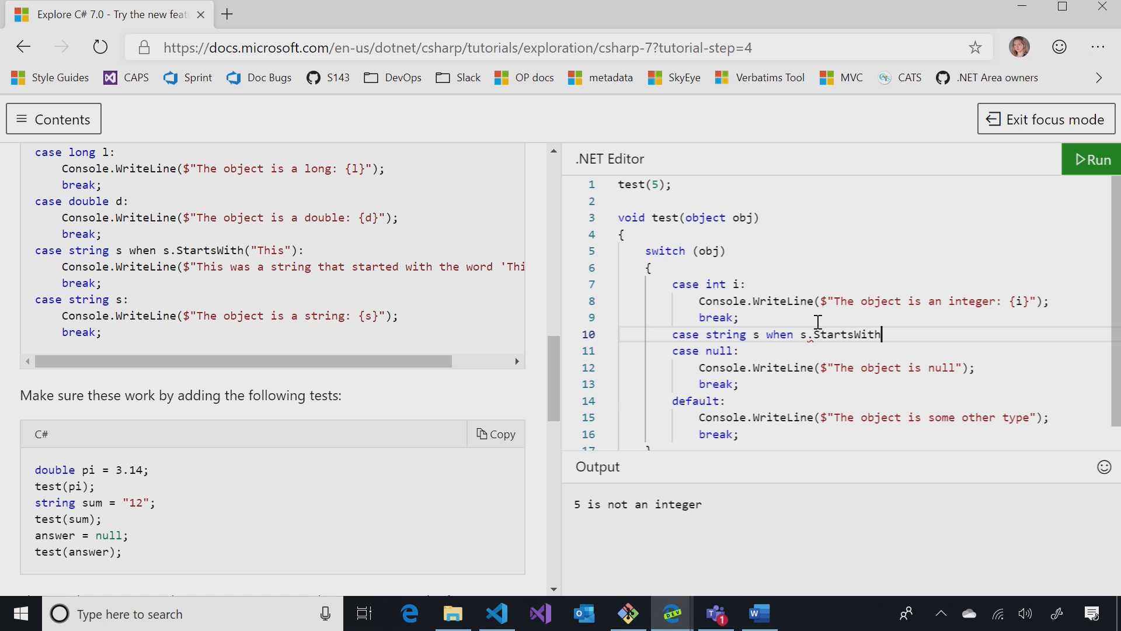
type("(\"This\")")
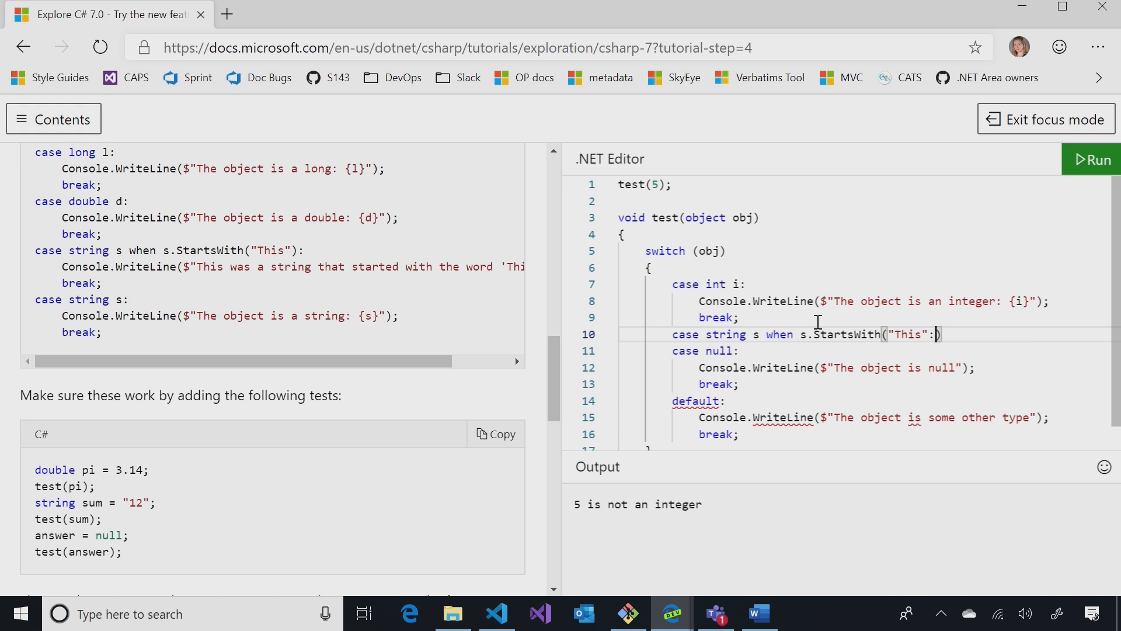
Make that case write Console.WriteLine("This is a string"); followed by break;
key("Enter")
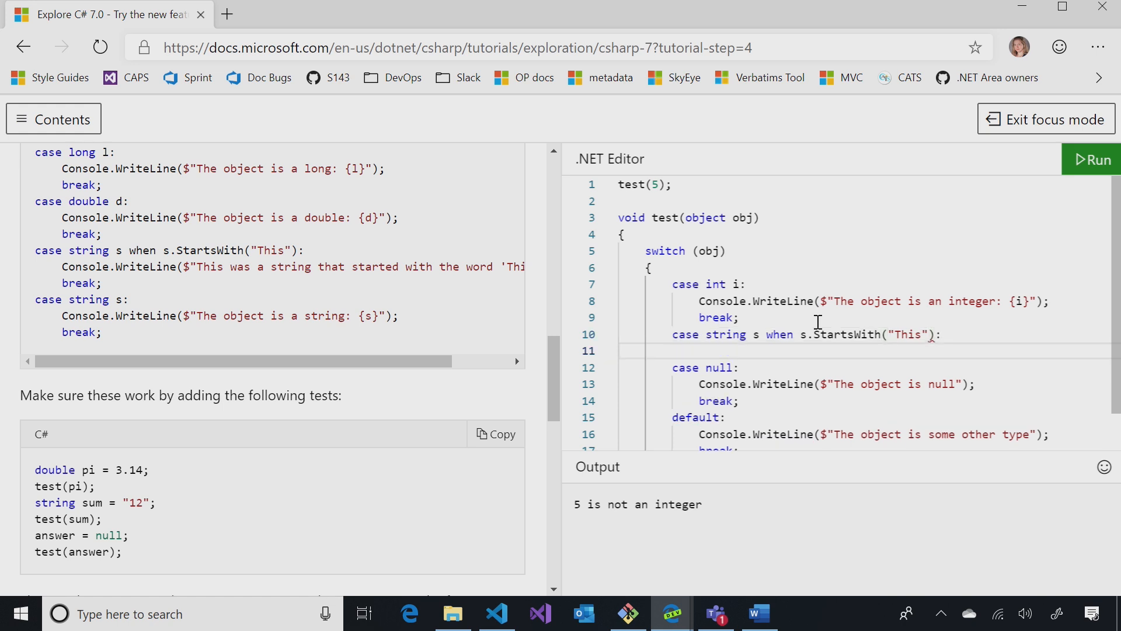
type("Console")
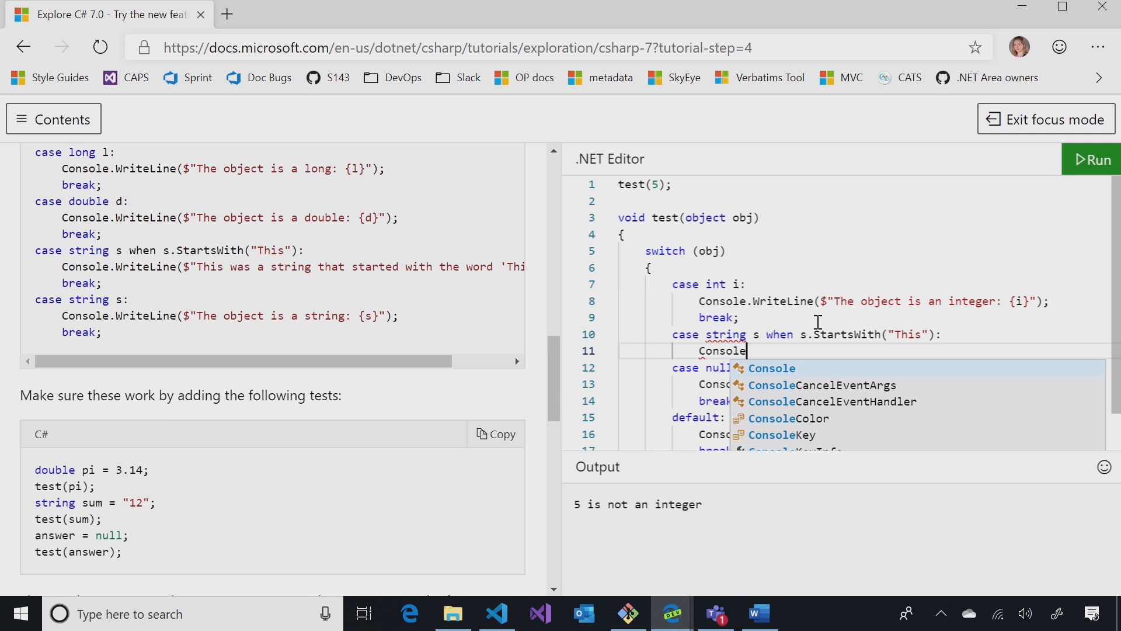
type(".Write")
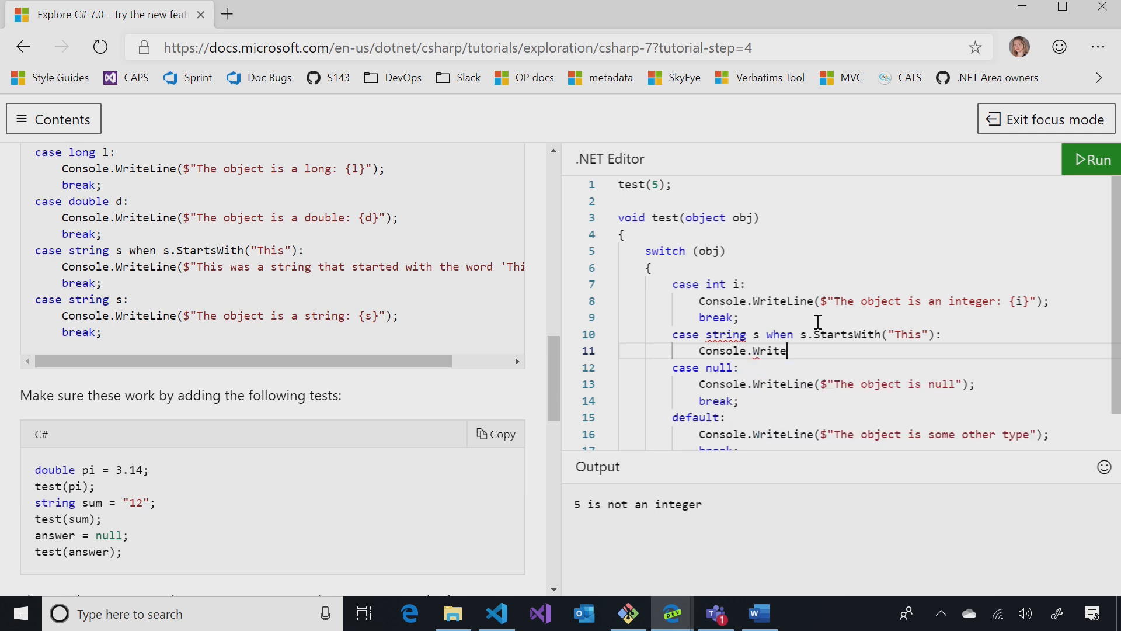
type("Line(\"T")
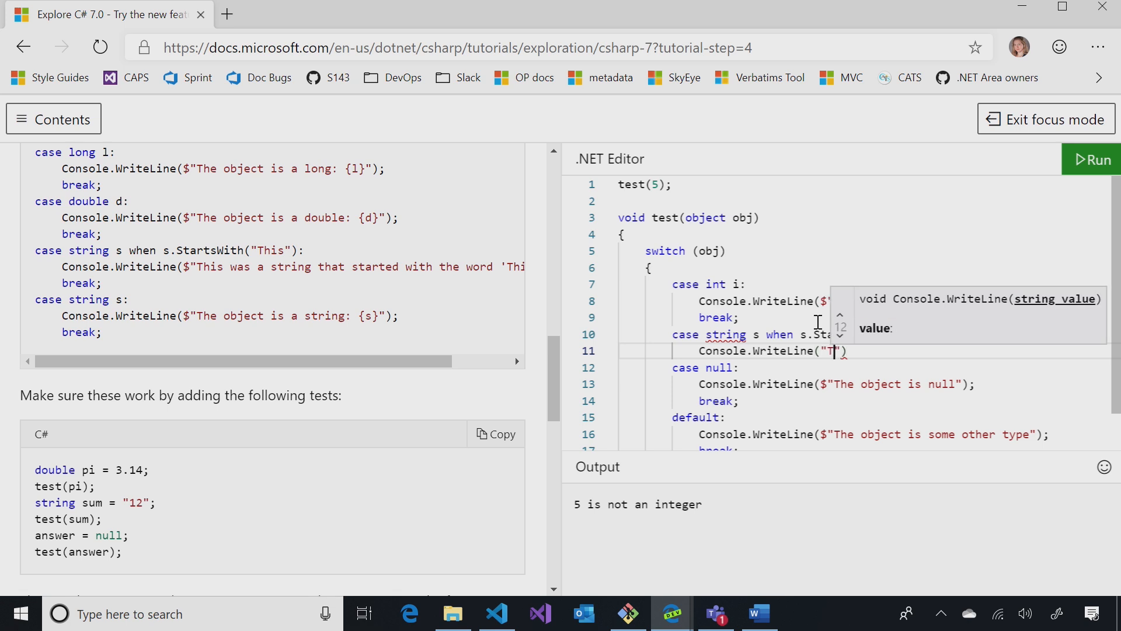
type("his is a string")
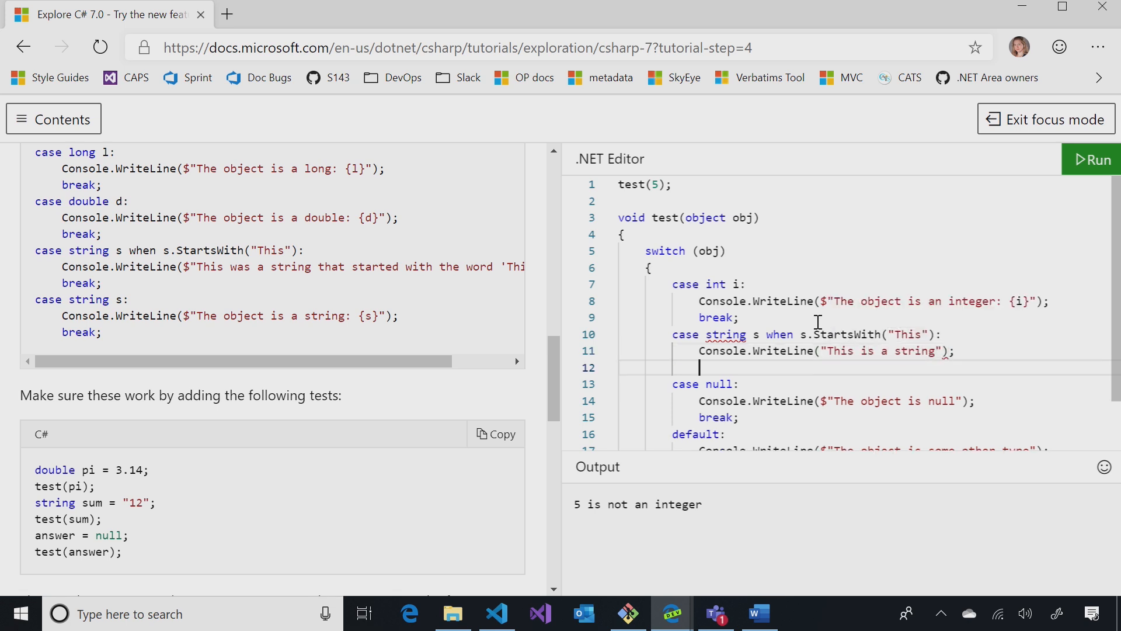
type("break;")
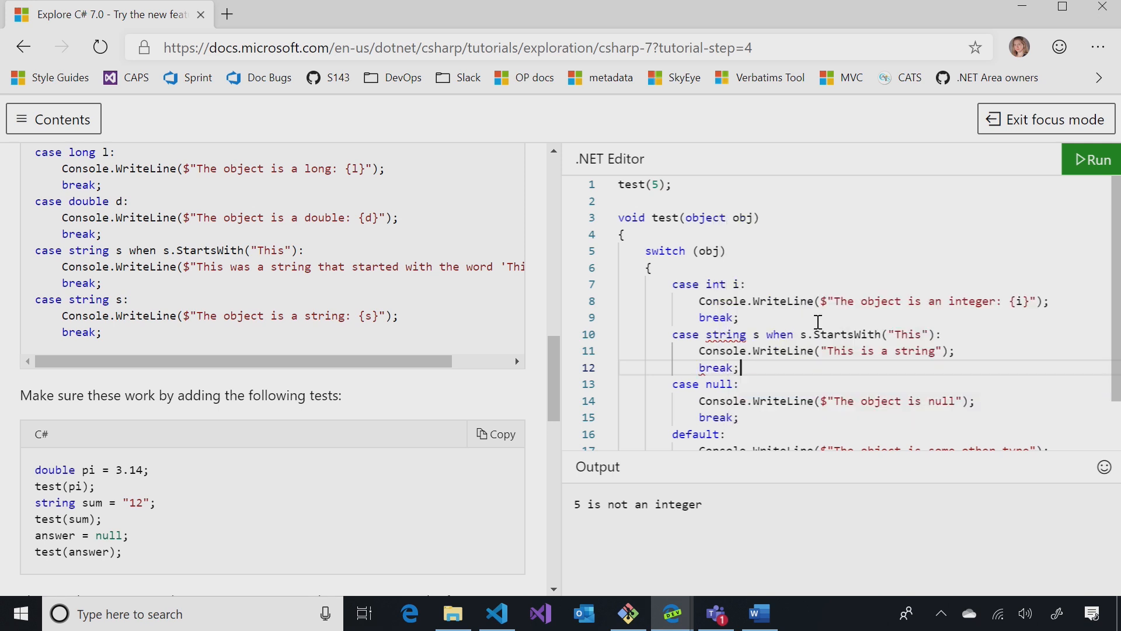
Add a second call test("AAA"); after the first and run the code
left_click(676, 185)
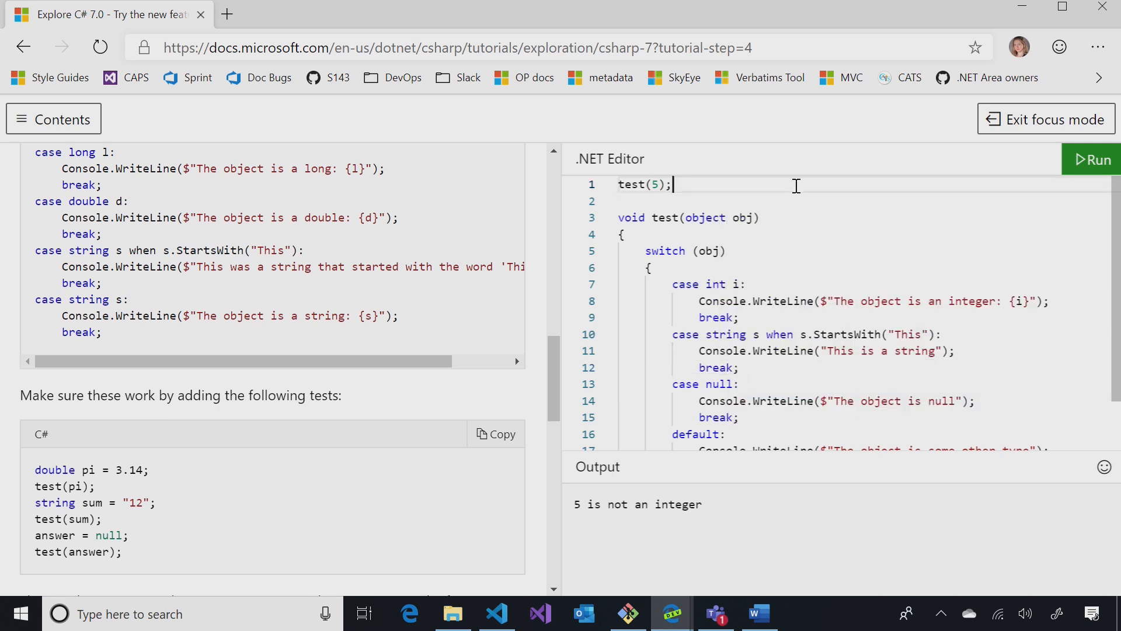
type("test")
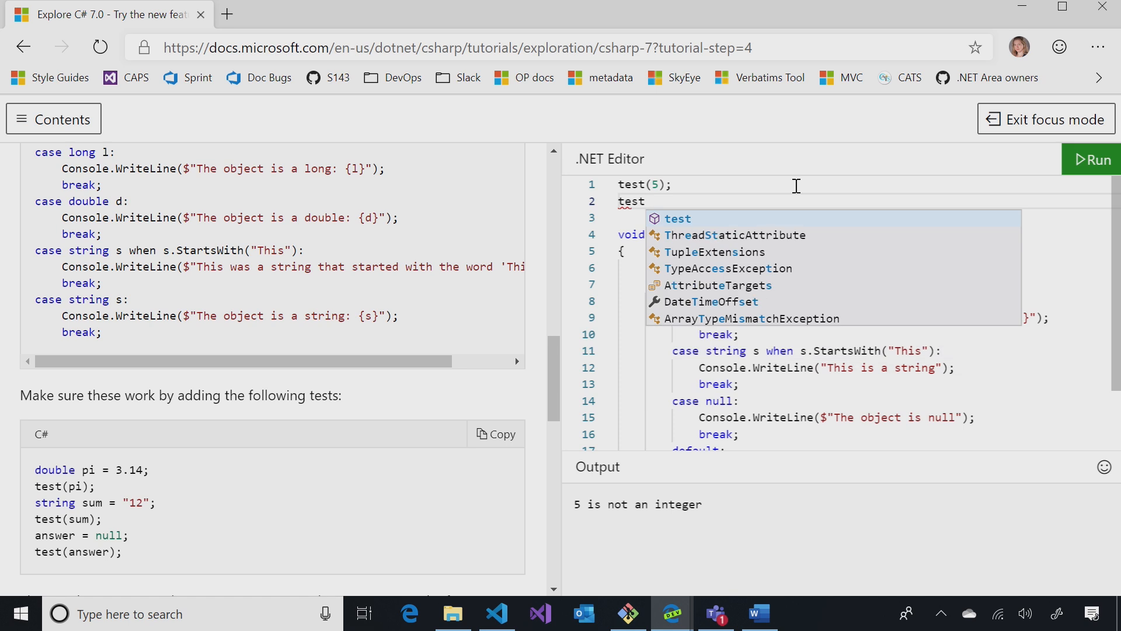
type("(\"\")")
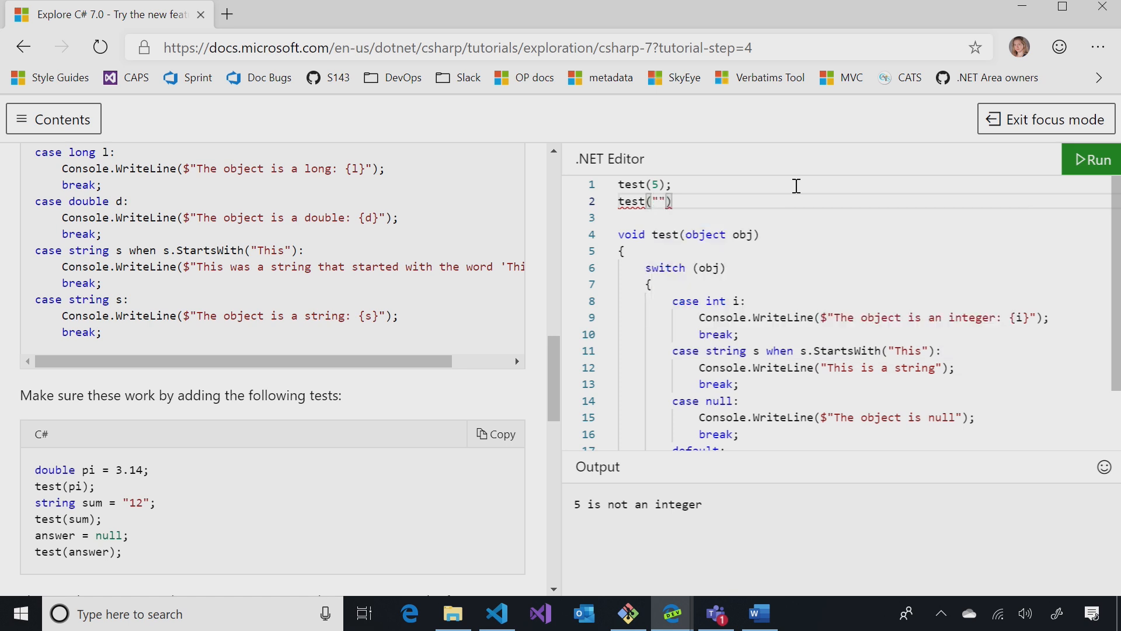
type(";")
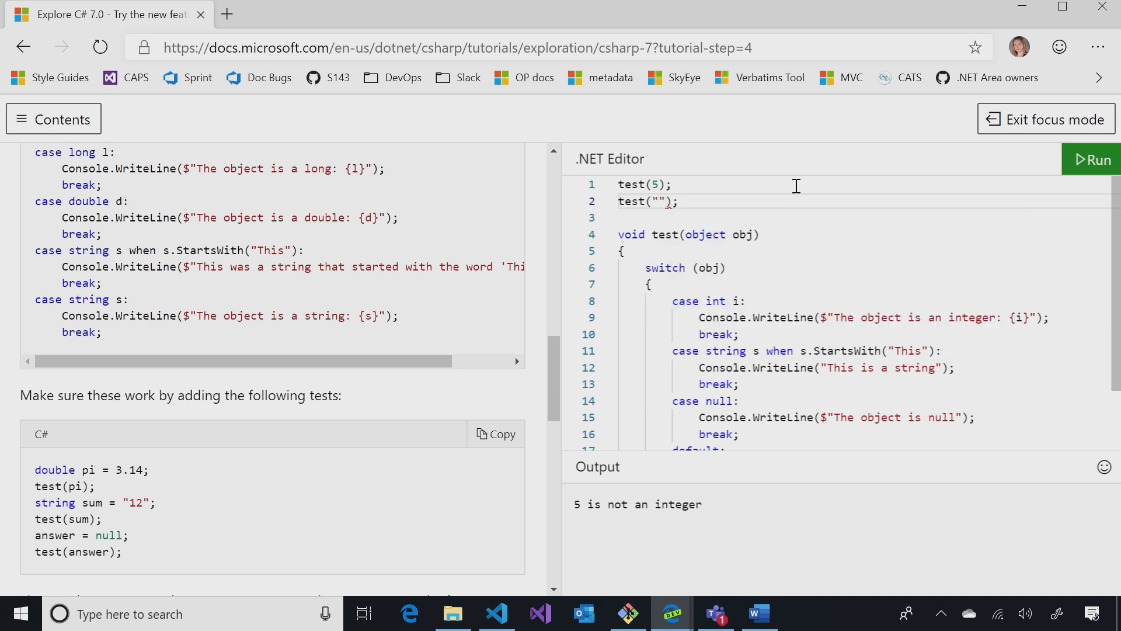
type("AAA")
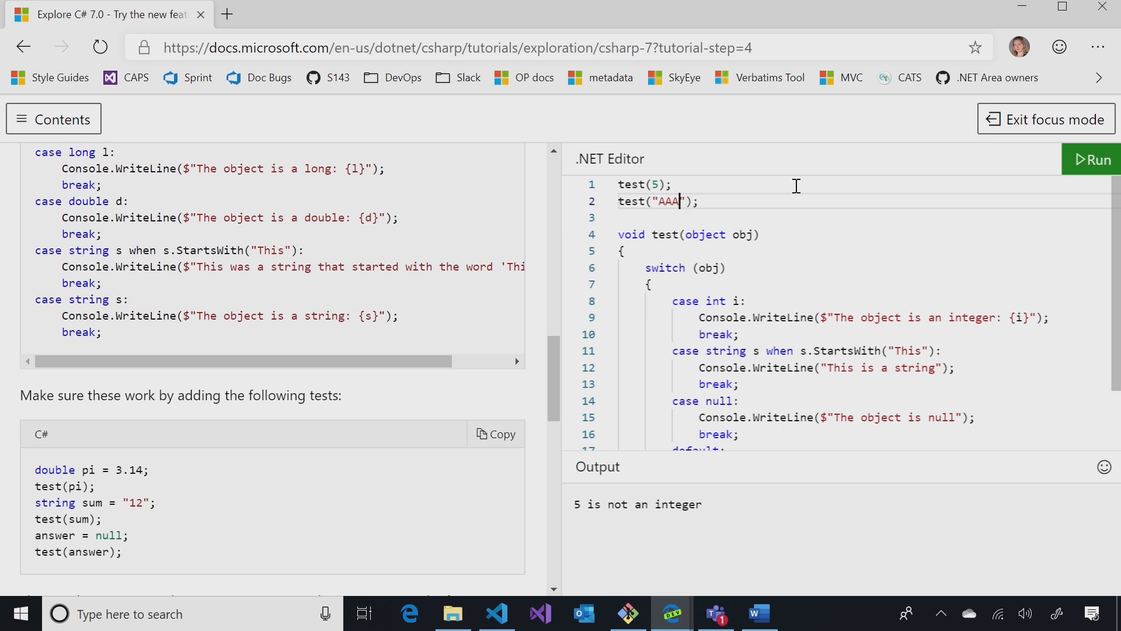
left_click(1098, 159)
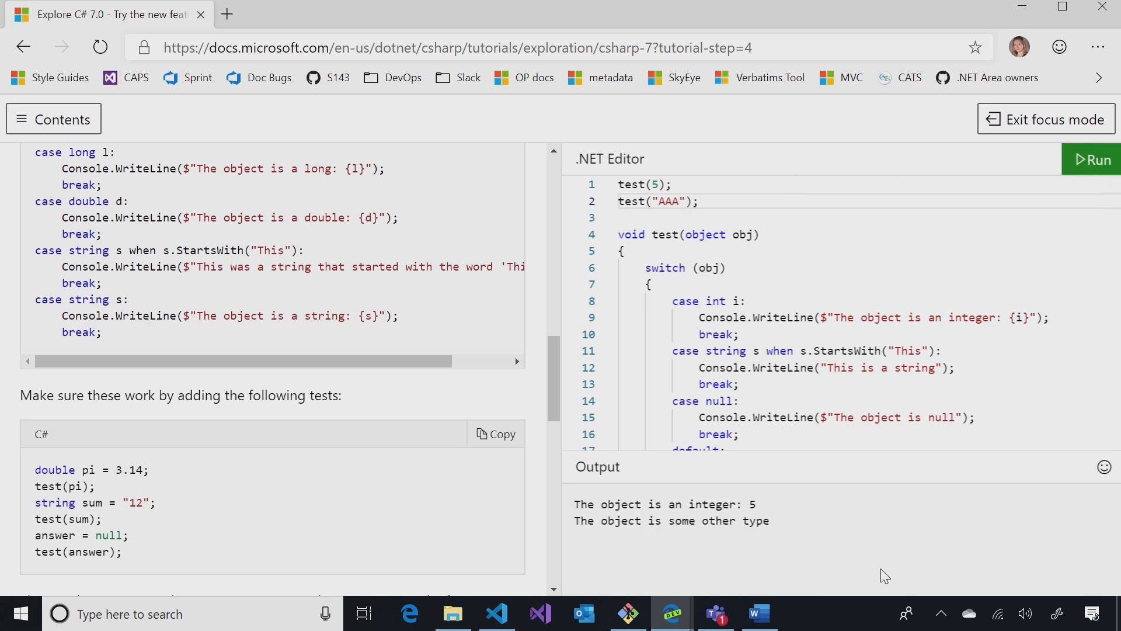
mouse_move(893, 584)
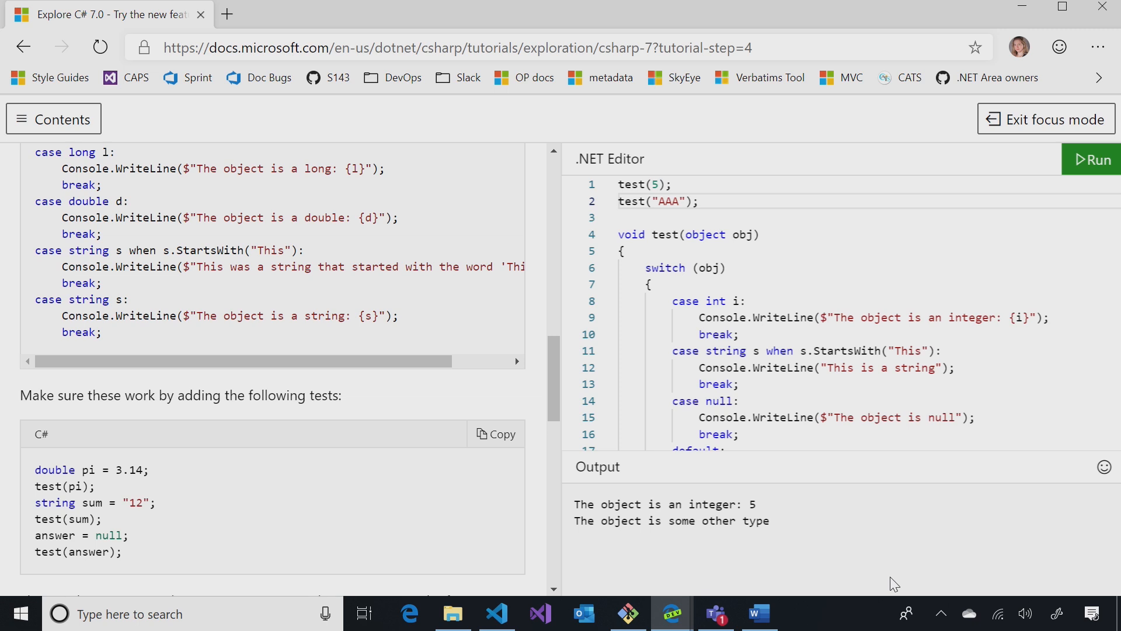
Change the argument to "This is a sentence" and rerun so the output shows "This is a string"
double_click(670, 201)
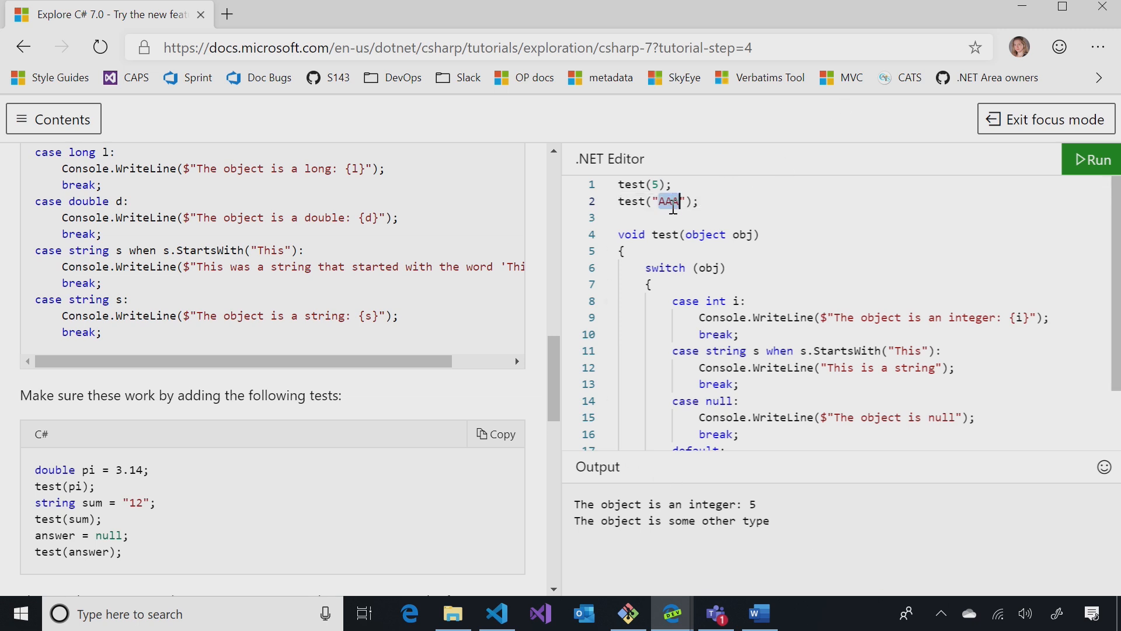
type("This")
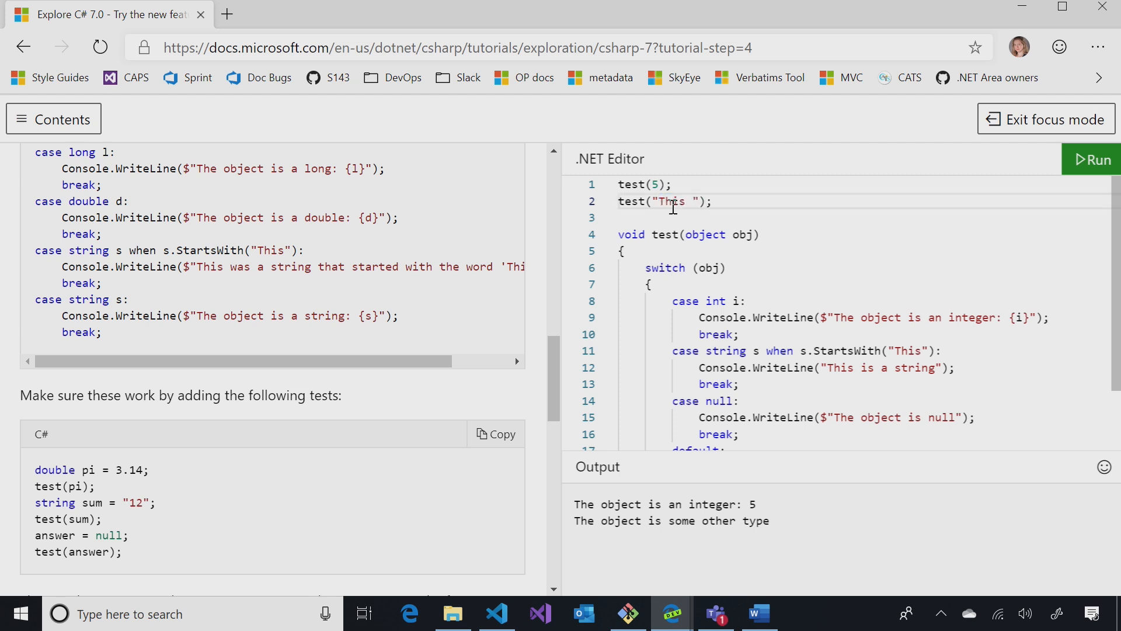
type("is a sentence")
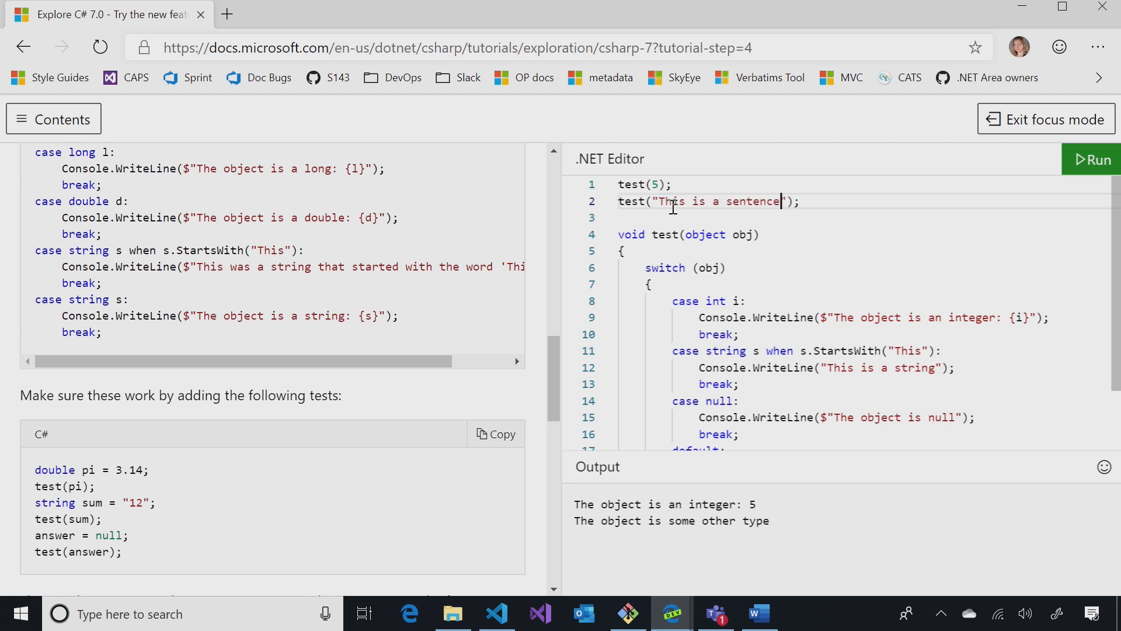
left_click(1096, 159)
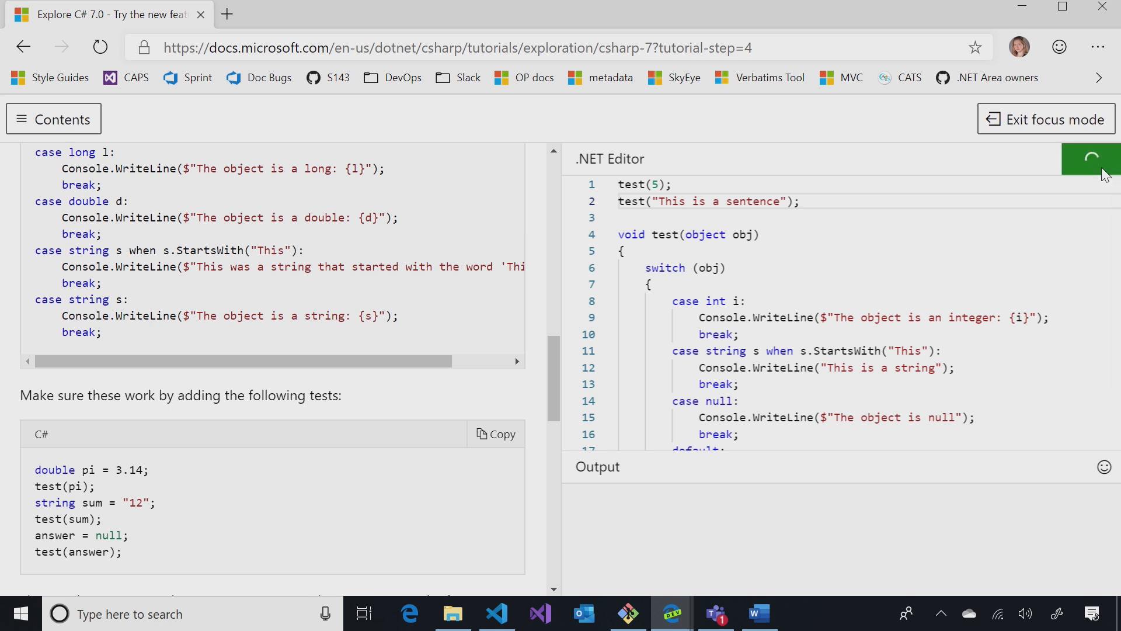
left_click(1095, 159)
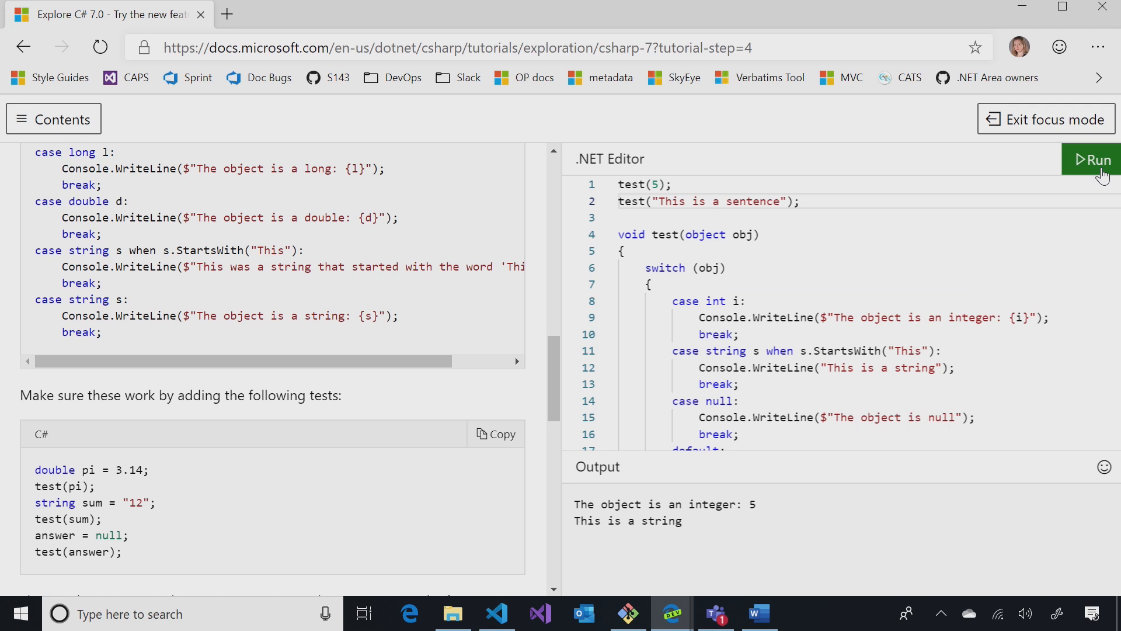
mouse_move(848, 315)
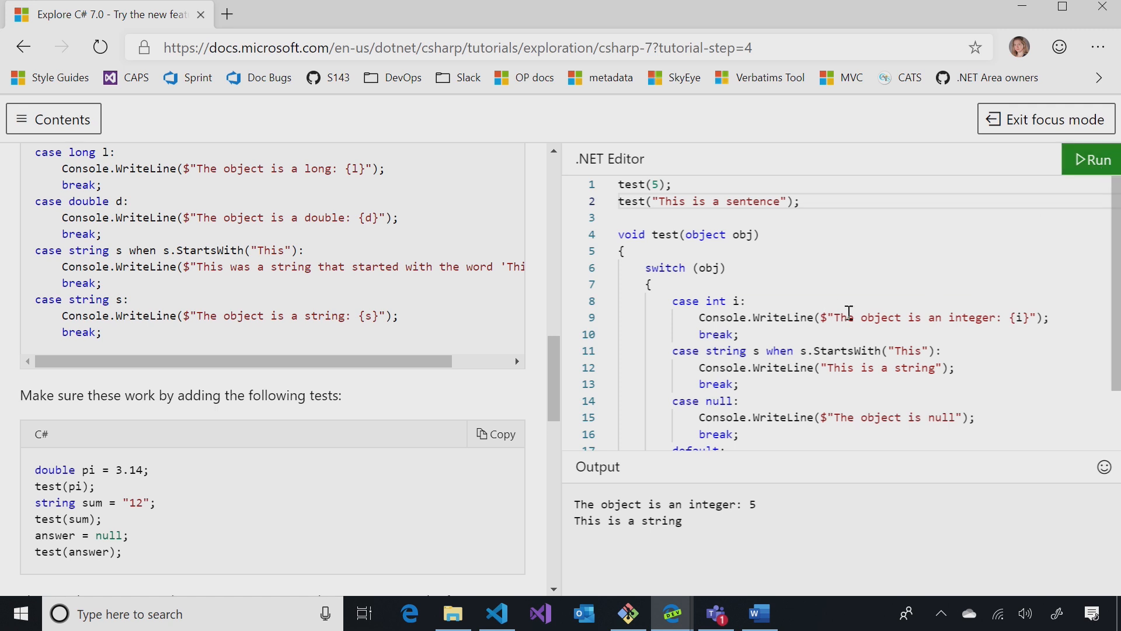
left_click(957, 367)
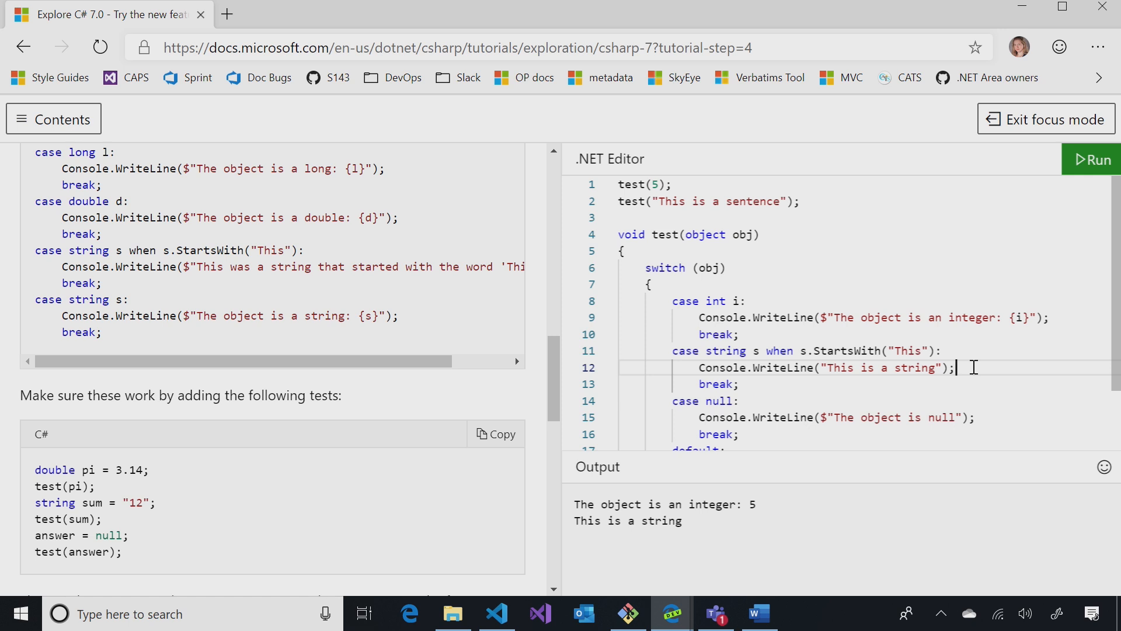